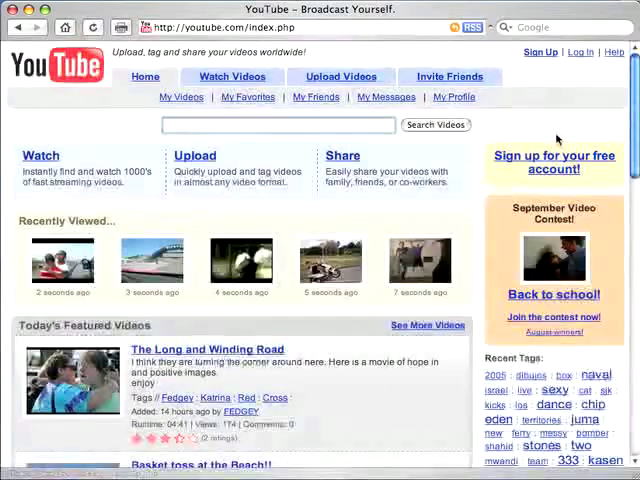
Sign in to the YouTube account with the username and password.
click(581, 52)
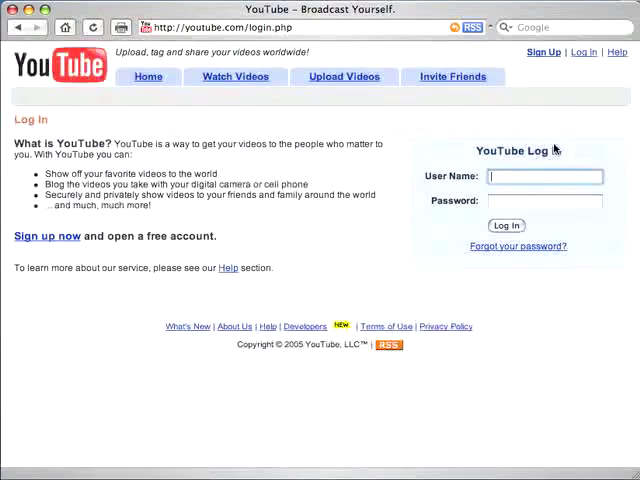
text(interncraig)
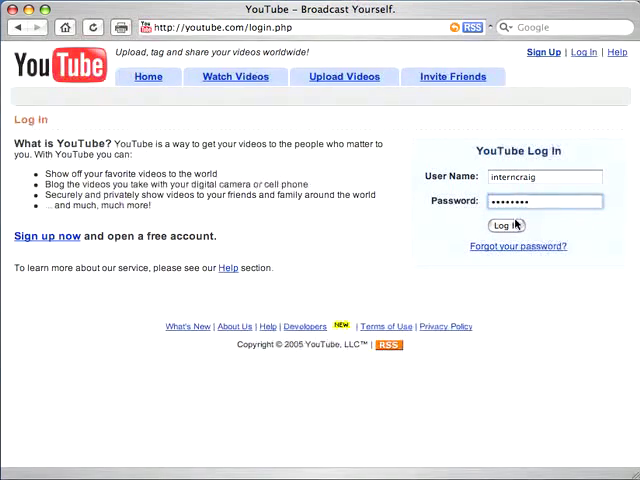
click(505, 225)
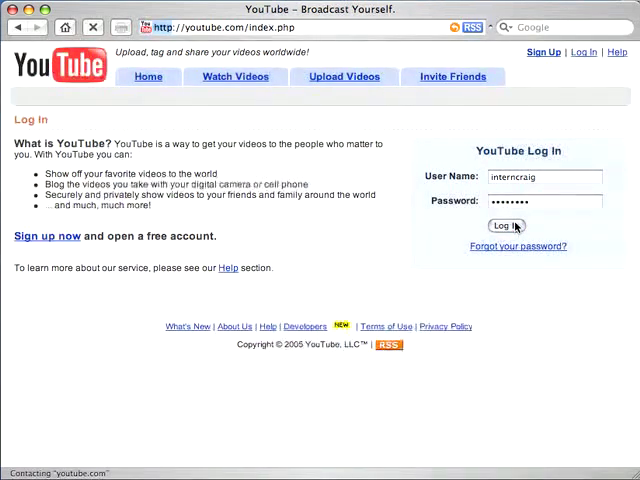
click(505, 225)
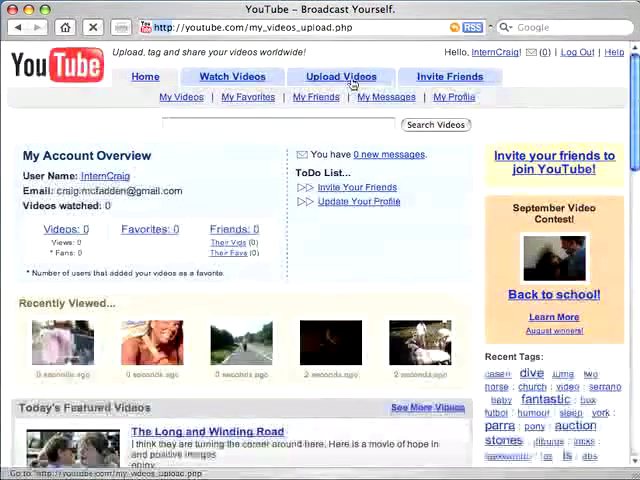
Title the new upload 'Skipper' and begin describing Skipper playing with the sprinklers.
click(340, 76)
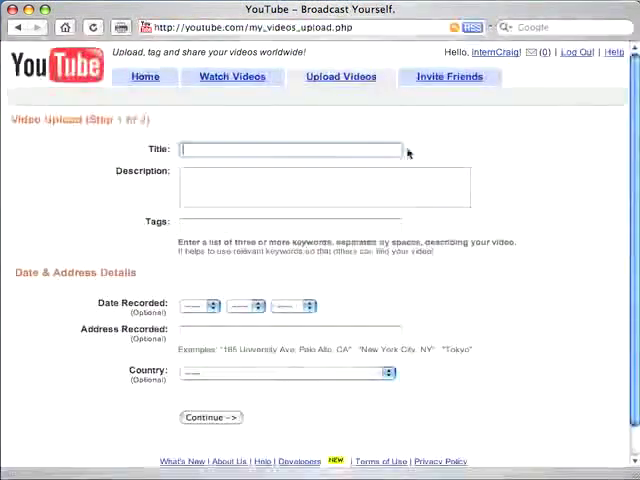
mouse_move(496, 178)
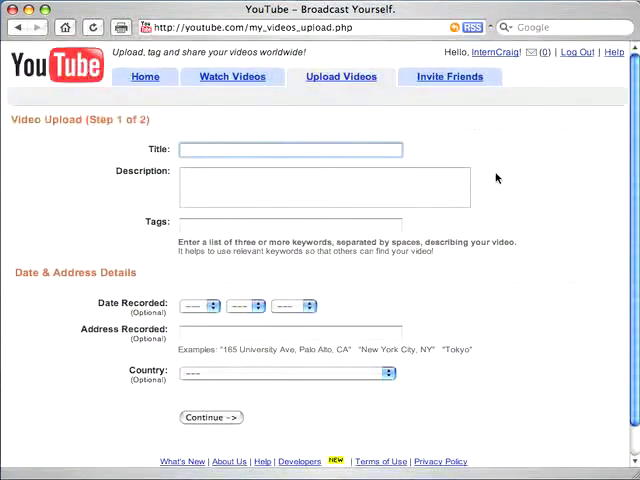
text(Skipper)
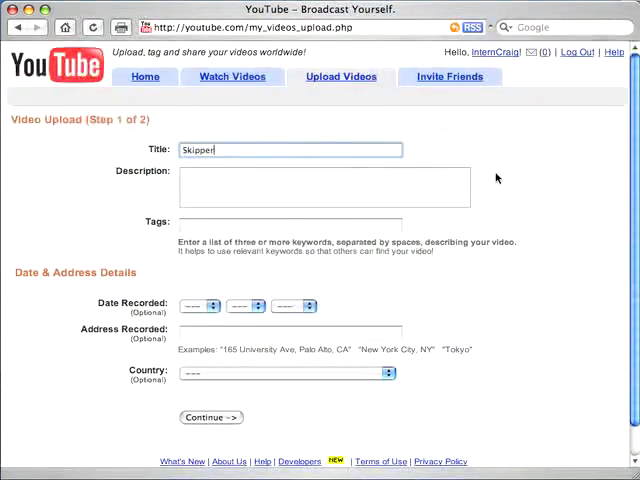
click(323, 187)
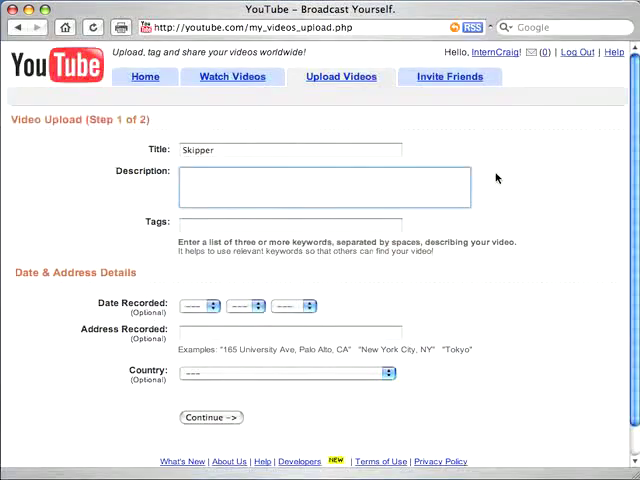
text(Skipper loves playin)
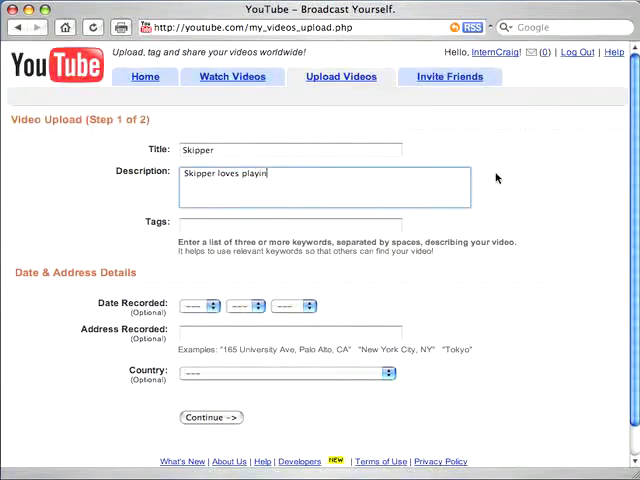
text(g with the sprinklers in the backyard)
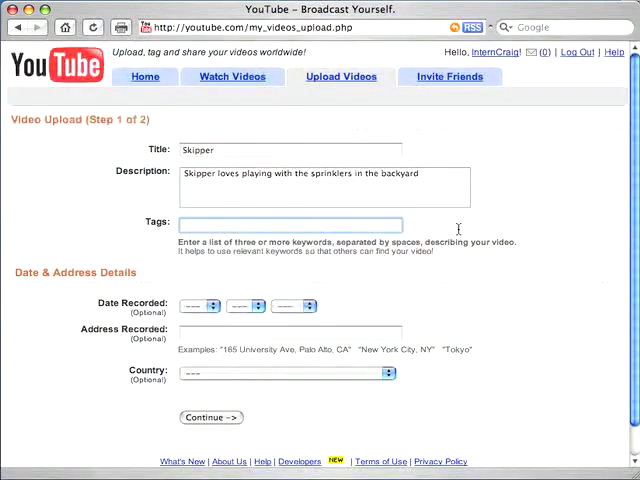
Tag the video 'skipper run sprinklers attack dog'.
click(288, 224)
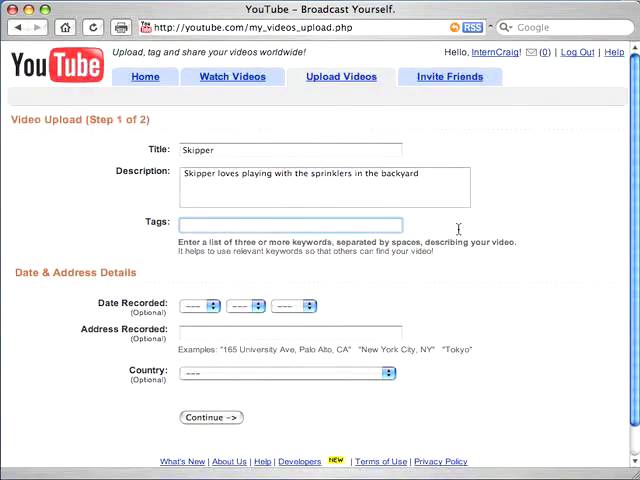
text(skipper dog sprinkler attack)
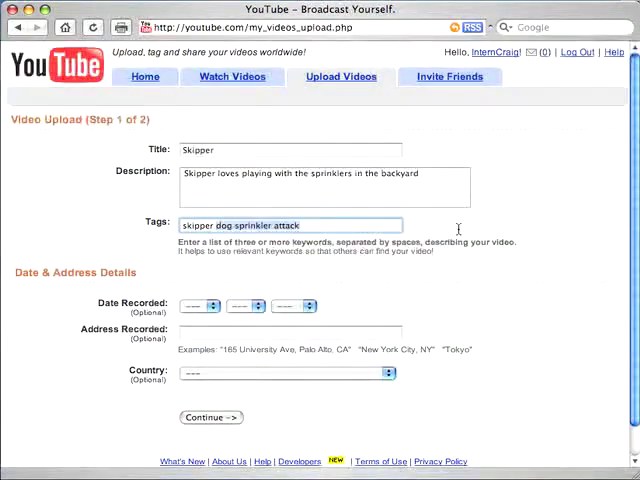
text(skipper run s)
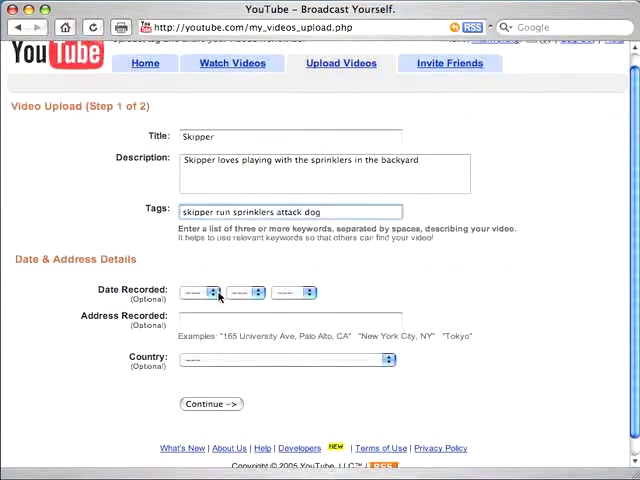
Set recording date Sep 4 2005, address 'my backyard', country United States, and submit step 1.
click(207, 292)
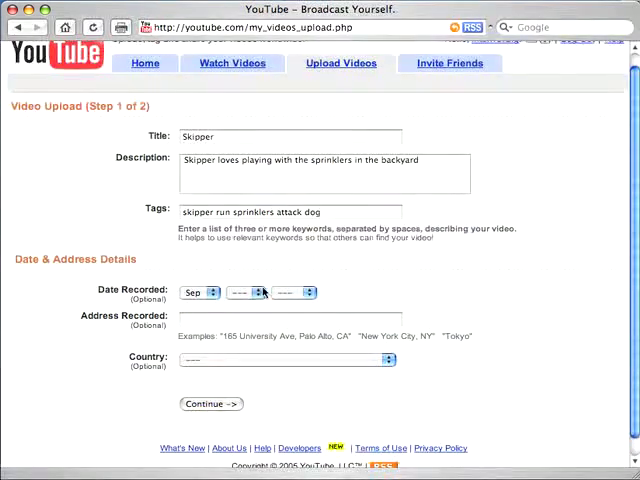
click(247, 292)
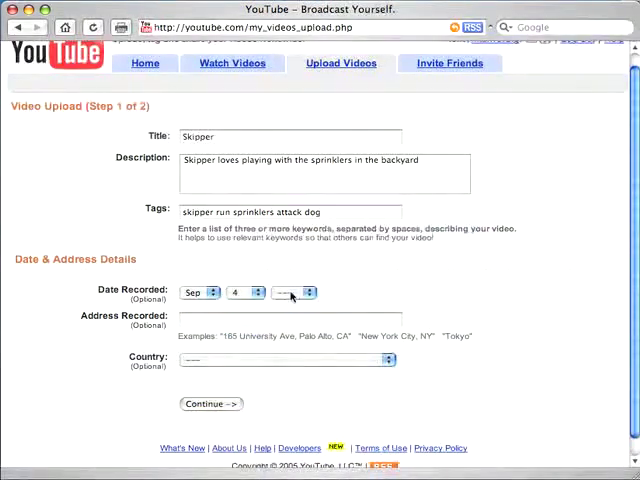
click(300, 292)
text(my backyard)
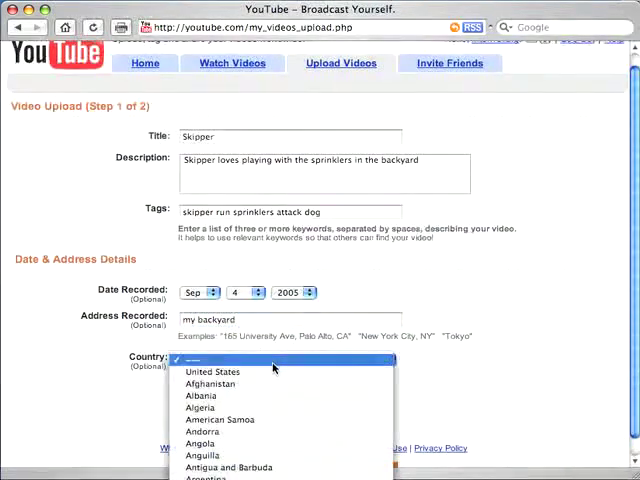
click(213, 371)
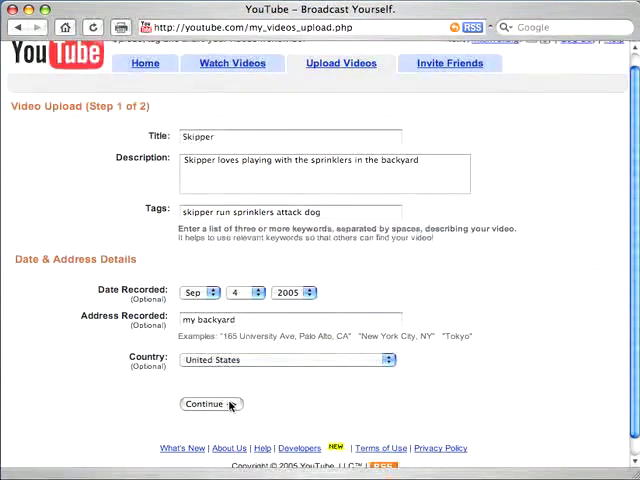
click(208, 404)
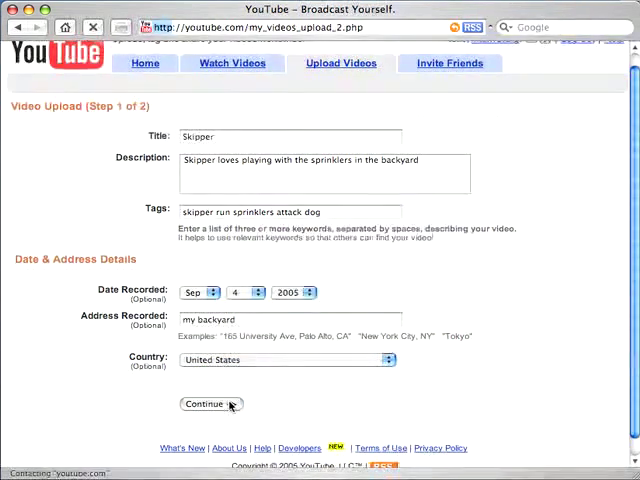
Open the step 2 file chooser on the Movies folder to pick the Skipper clip.
click(207, 404)
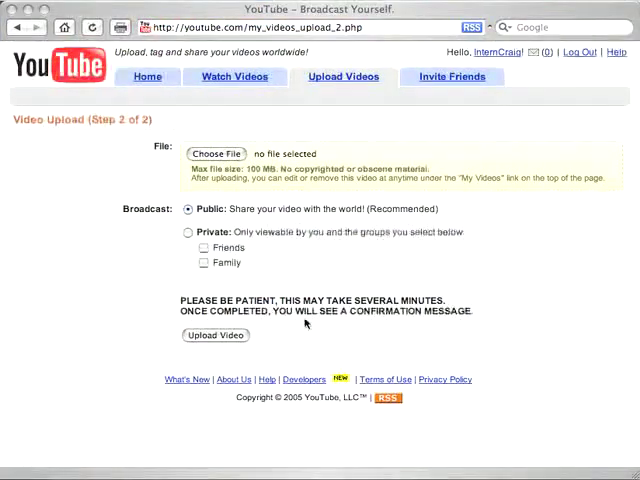
click(214, 153)
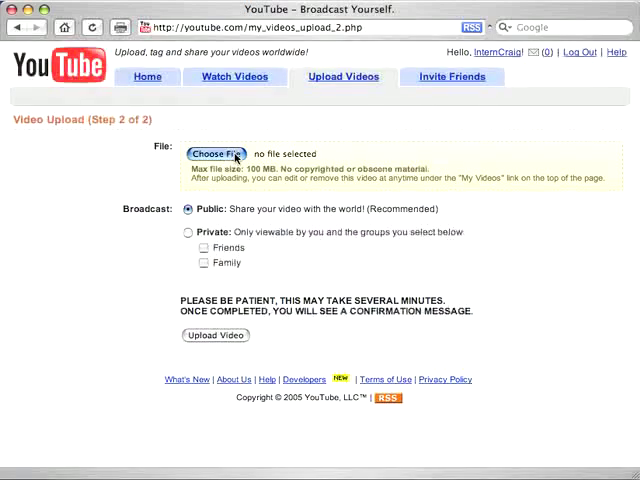
click(215, 153)
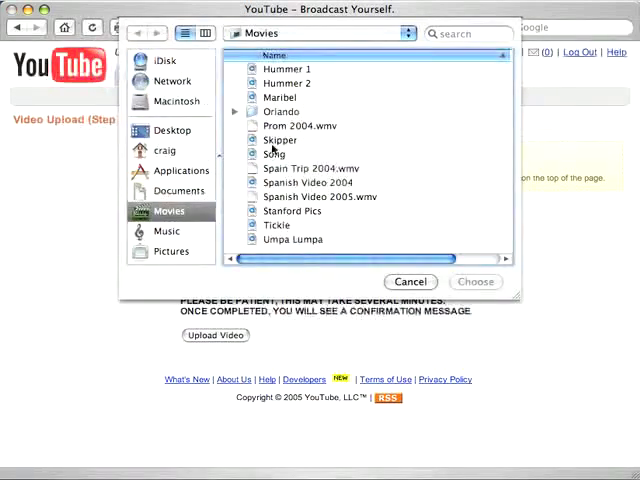